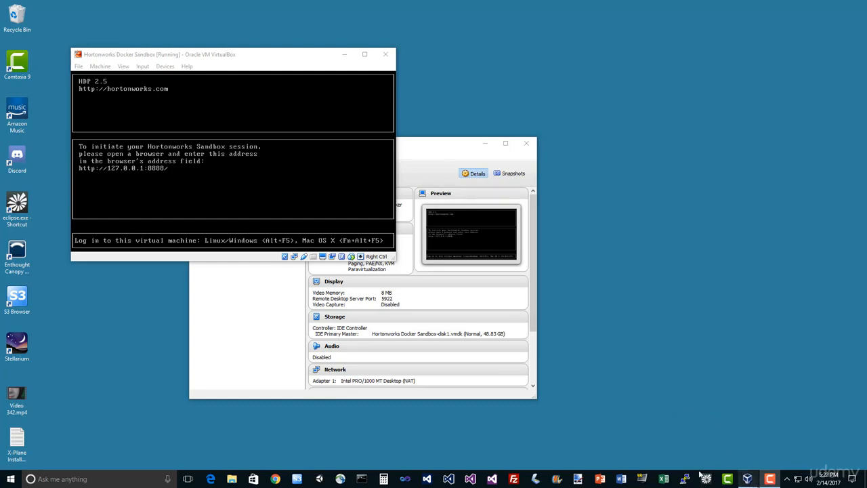
# - Connect to the saved HDP sandbox session and log in as maria_dev
pyautogui.click(488, 302)
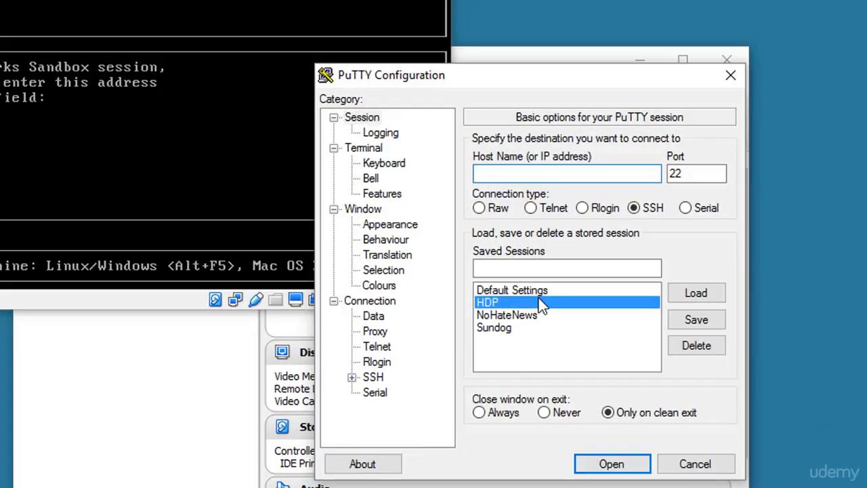
pyautogui.click(611, 464)
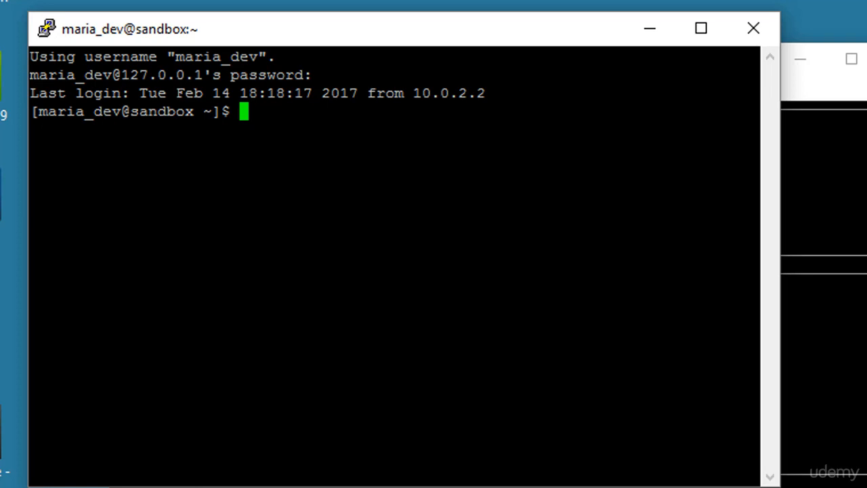
# - Download example.conf with wget from media.sundog-soft.com/hadoop/example.conf
pyautogui.write('wget')
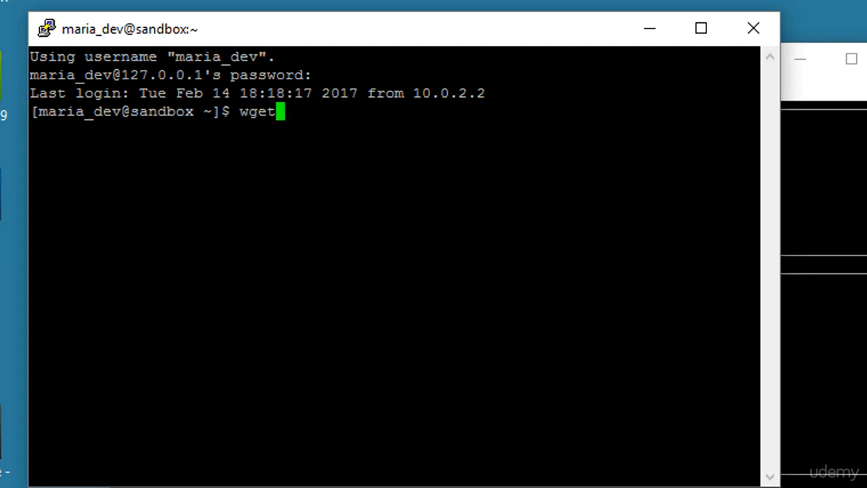
pyautogui.write('media.sund')
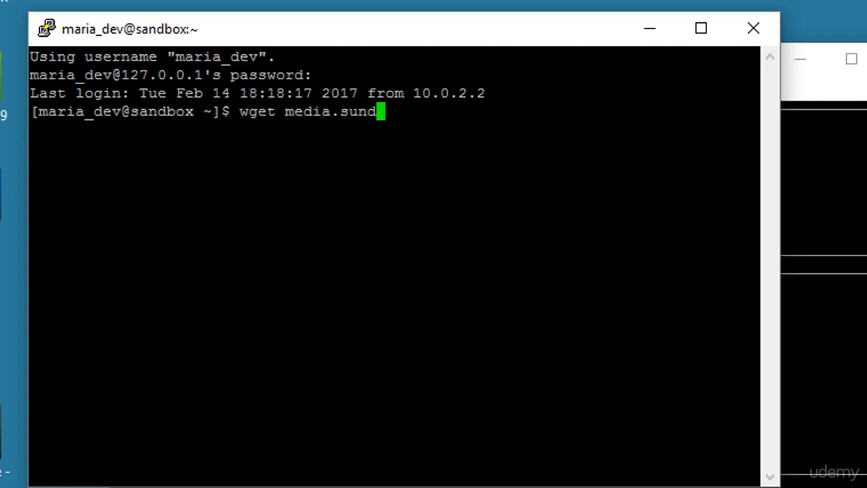
pyautogui.write('og-soft.com/had')
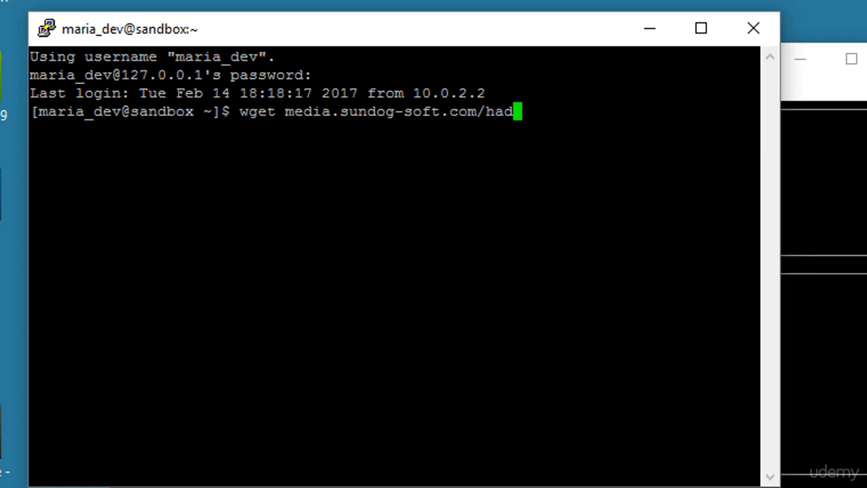
pyautogui.write('oop/example.conf')
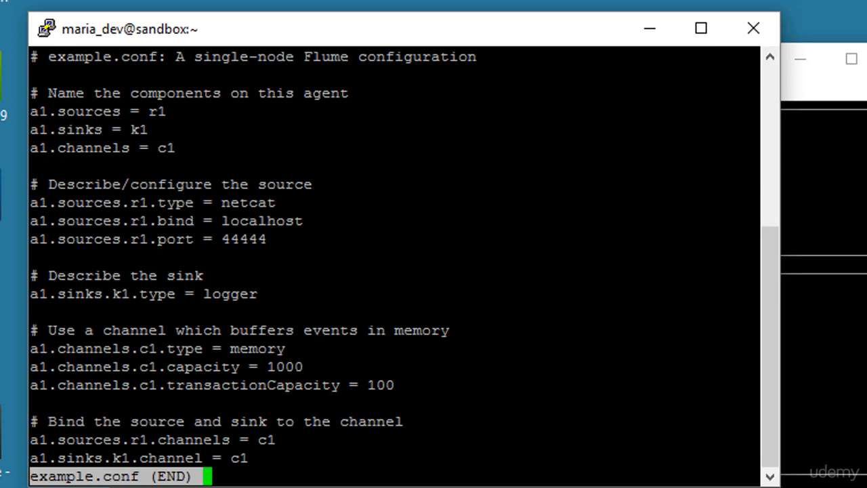
# - Quit the less viewer of example.conf and return to the shell prompt
pyautogui.press('q')
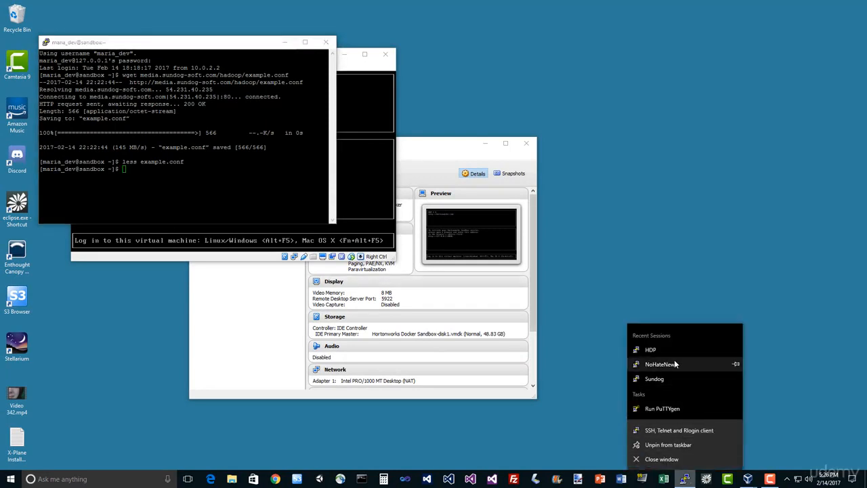
# - Start a second HDP sandbox session from PuTTY's recent sessions and log in
pyautogui.click(661, 363)
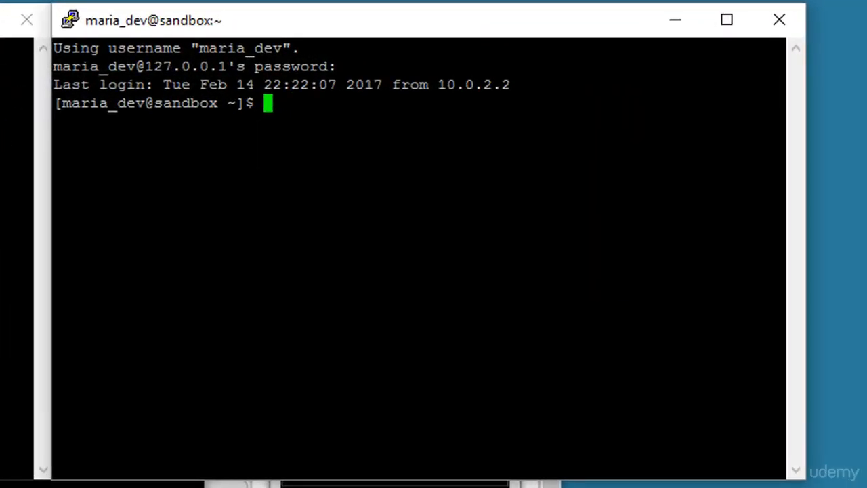
# - Change directory to /usr/hdp/current/flume-server in the second session
pyautogui.write('cd')
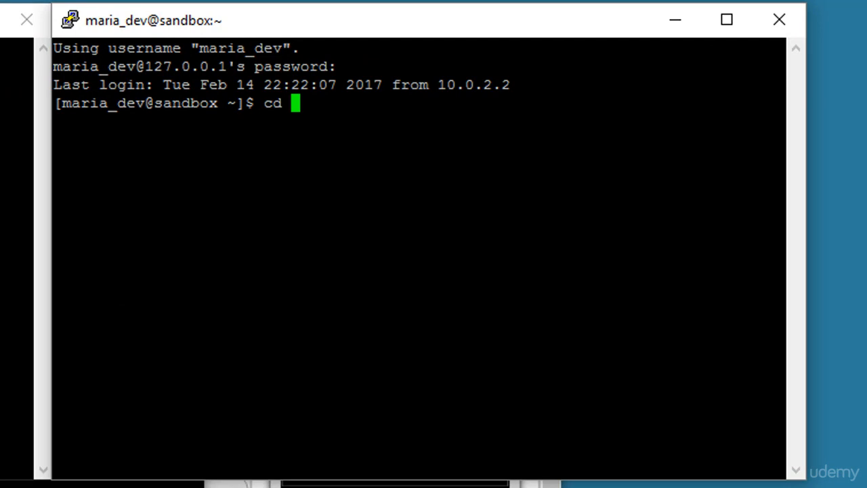
pyautogui.write('/')
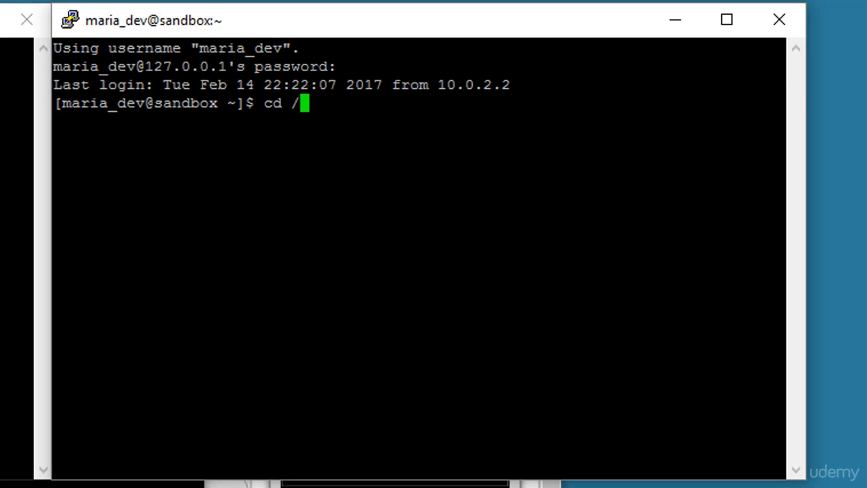
pyautogui.write('usr/hdp/current/flu')
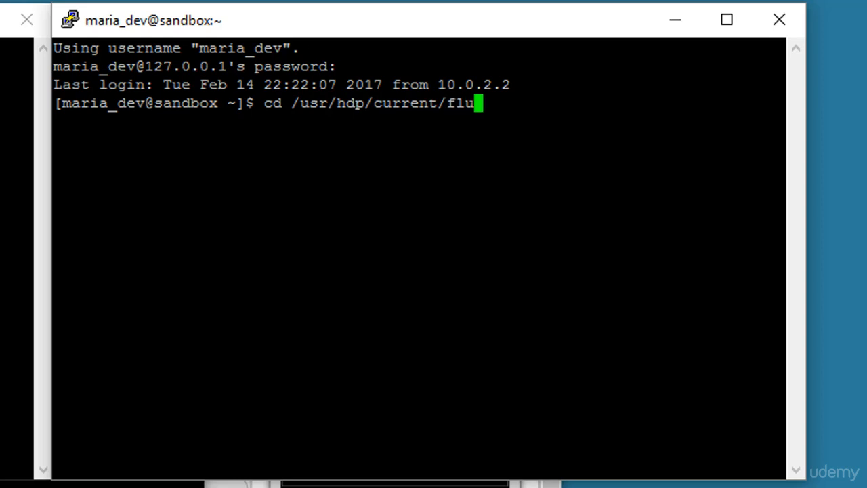
pyautogui.press('Return')
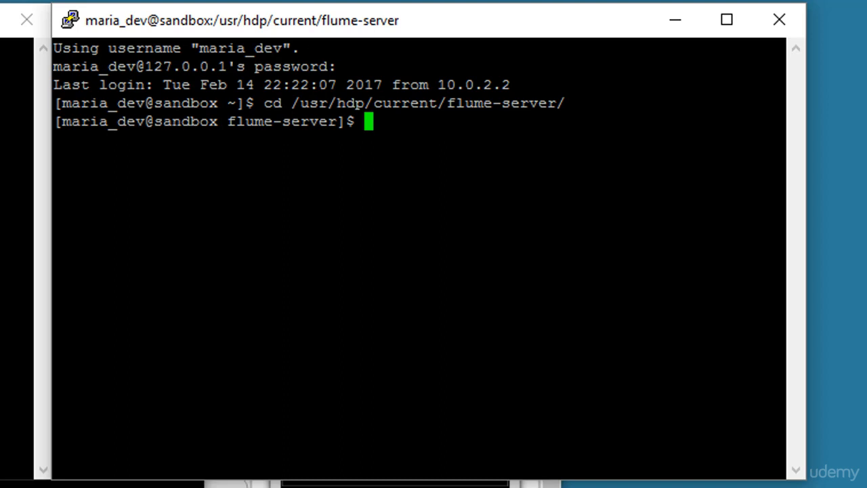
# - Run bin/flume-ng agent with --conf conf, --conf-file ~/example.conf, --name a1 and -Dflume.root.logger=INFO,console
pyautogui.write('bin/flume')
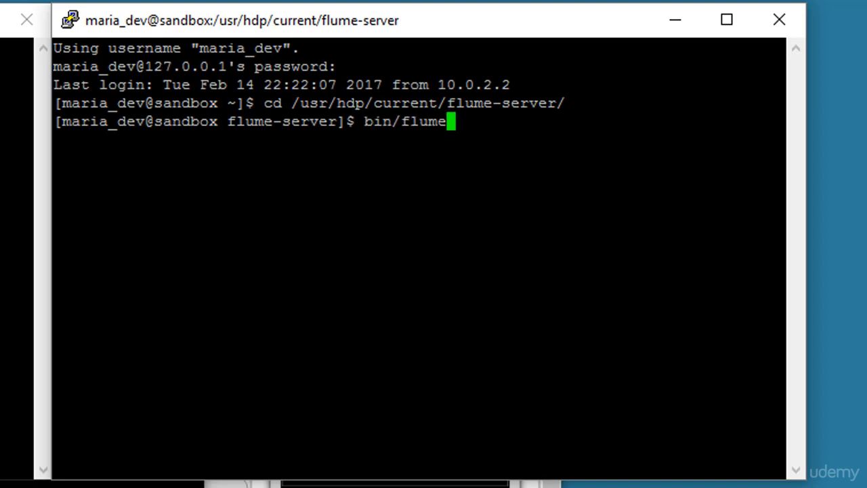
pyautogui.write('-ng agent')
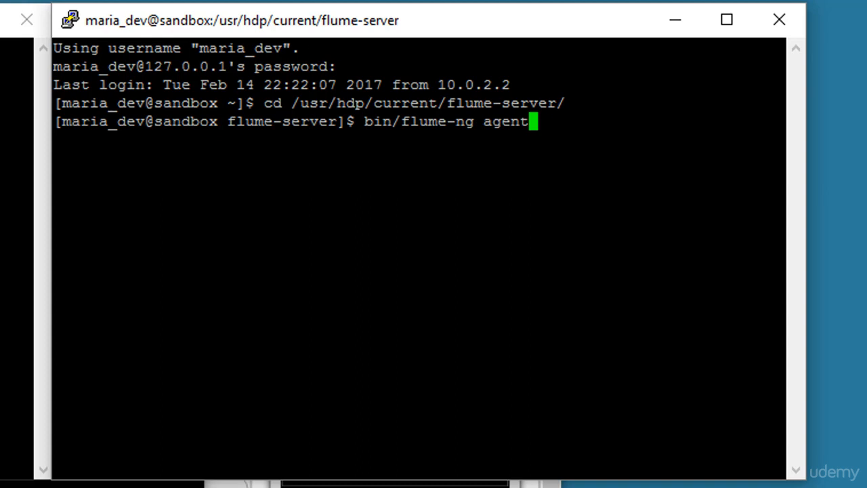
pyautogui.write('--conf conf --con')
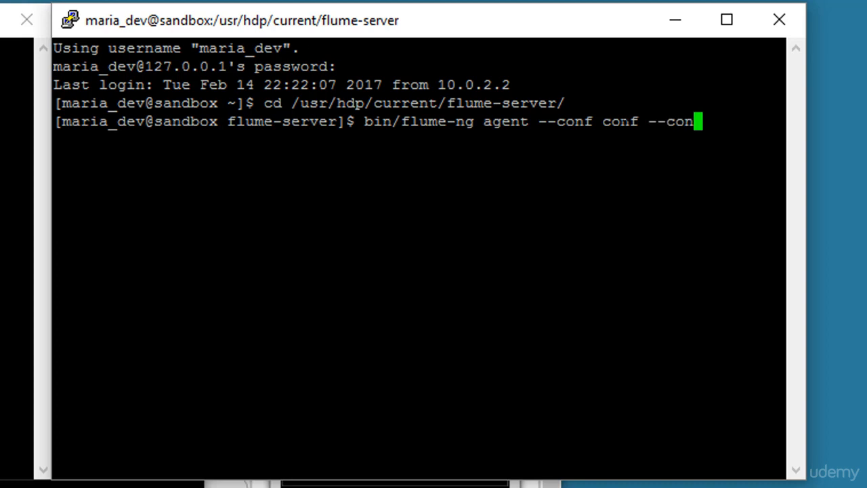
pyautogui.write('f')
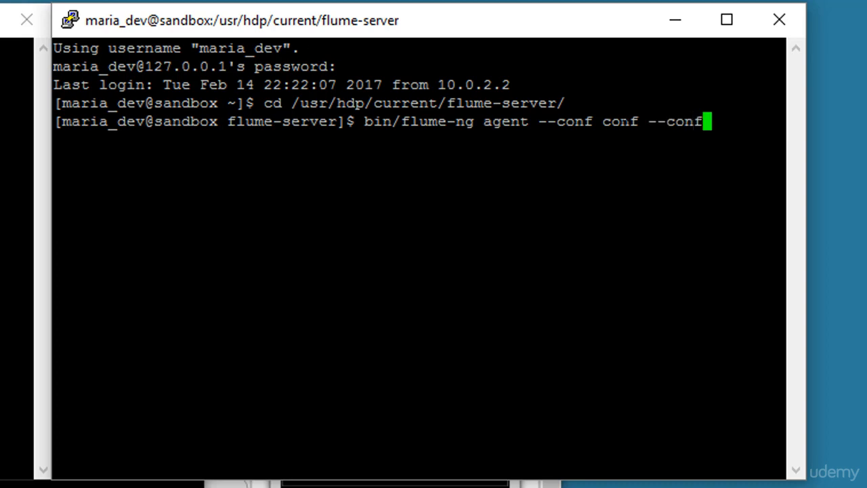
pyautogui.write('-file')
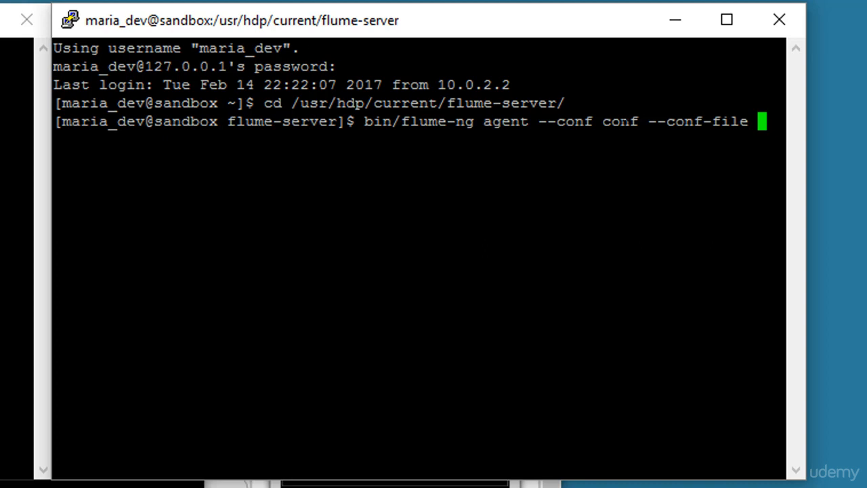
pyautogui.write('~')
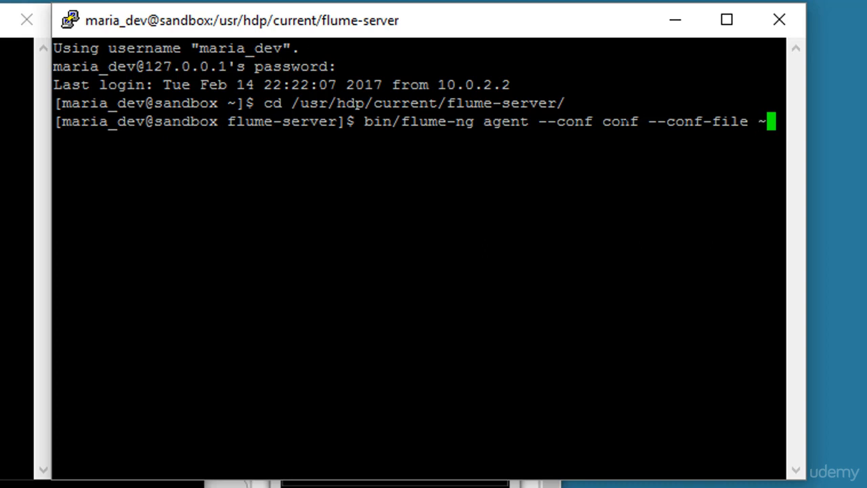
pyautogui.write('/example.conf --n')
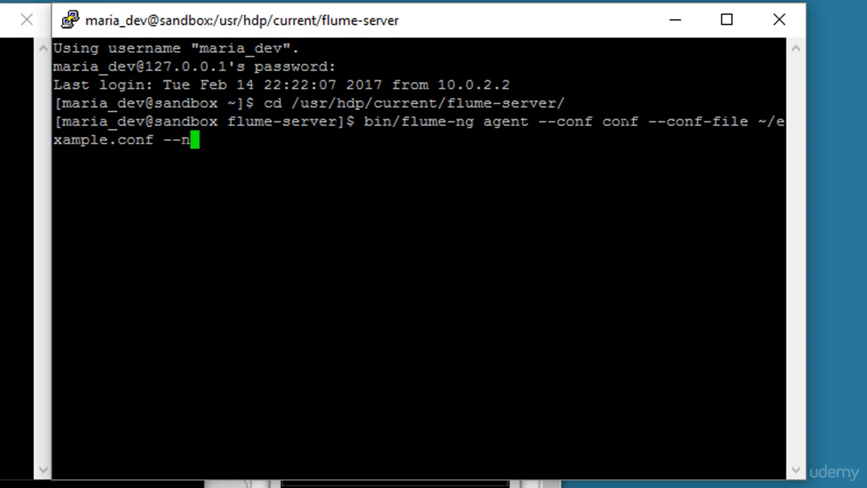
pyautogui.write('ame a1')
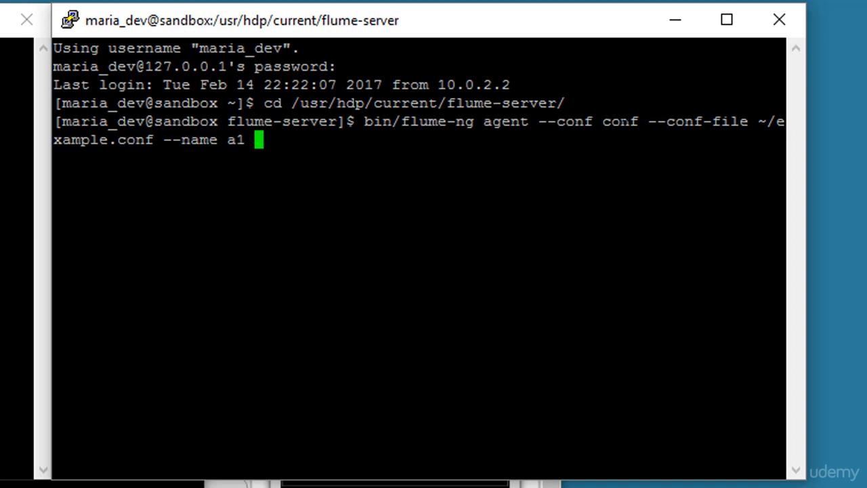
pyautogui.write('-')
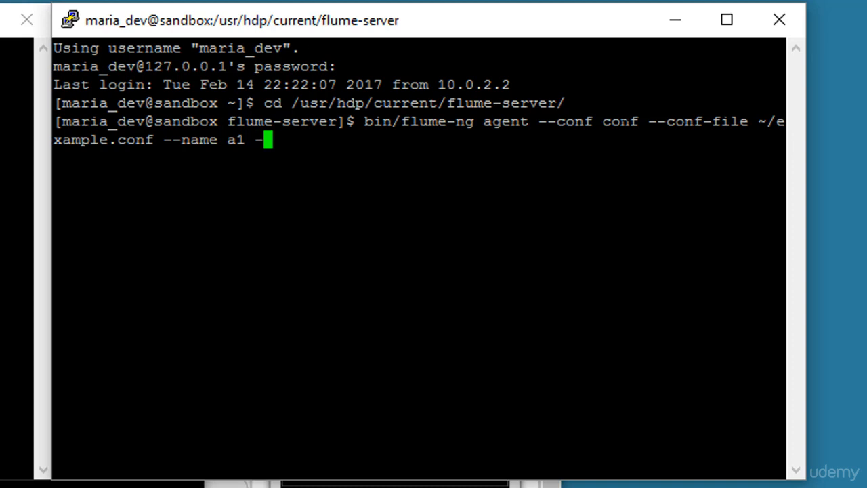
pyautogui.write('Dflume.')
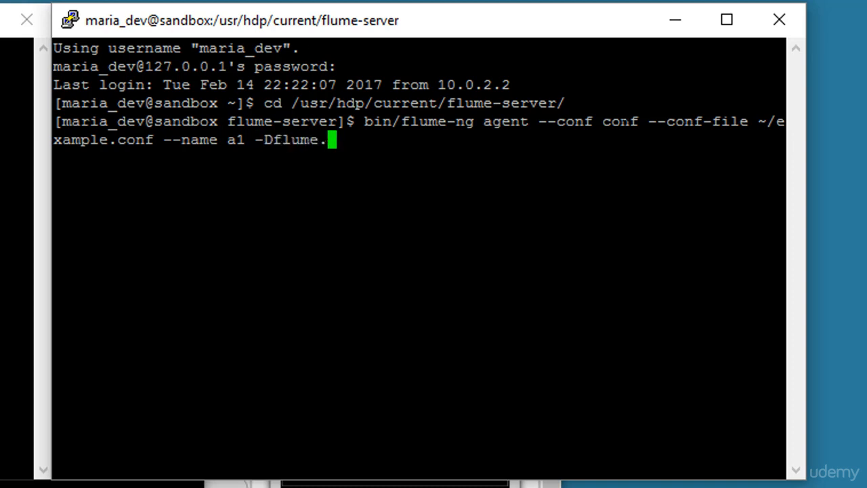
pyautogui.write('root.logger=')
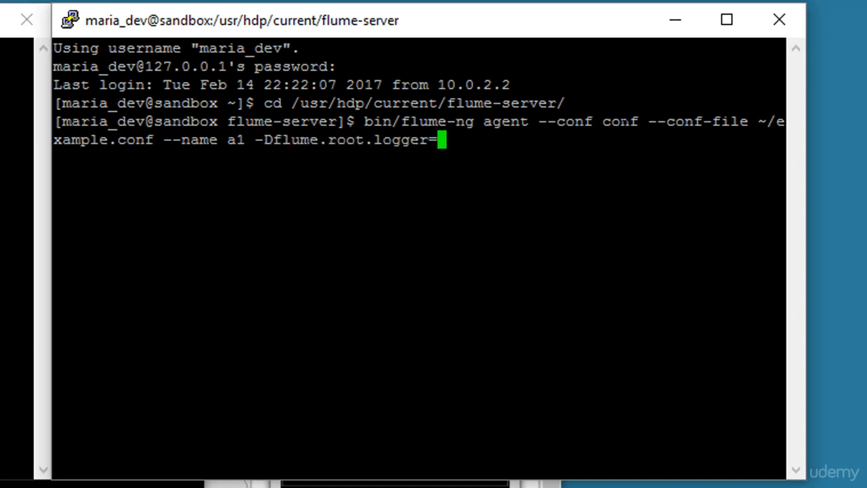
pyautogui.write('INFO,')
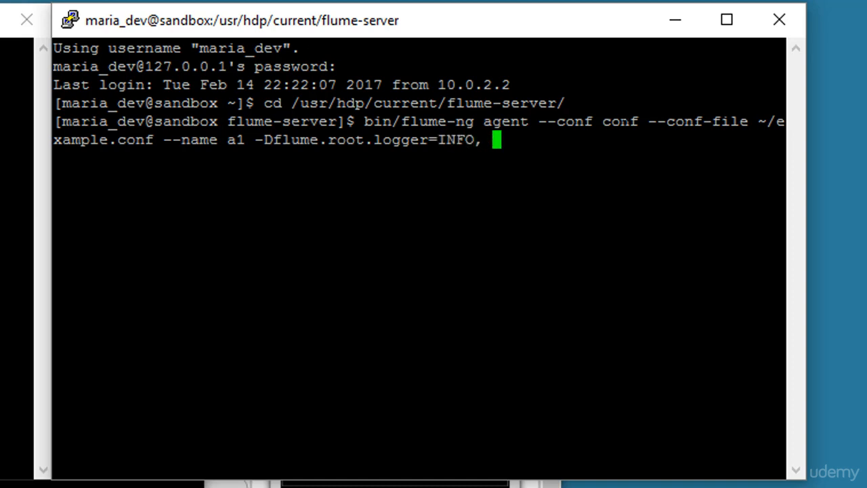
pyautogui.write('cons')
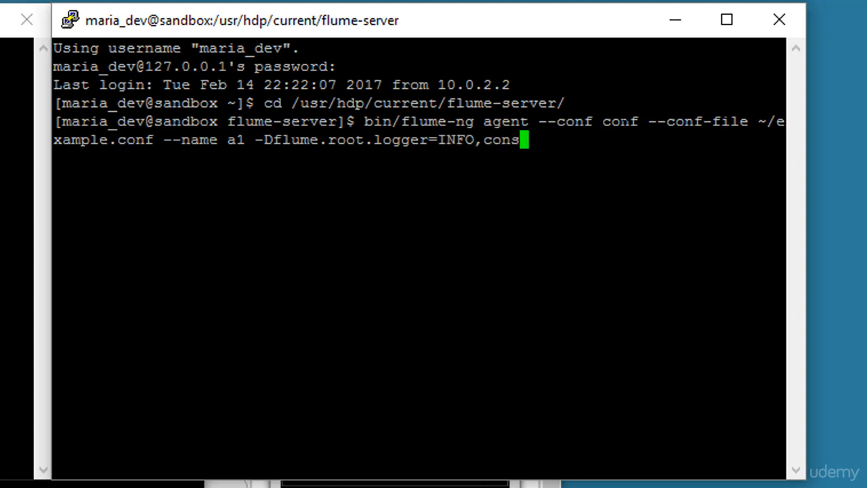
pyautogui.write('ole')
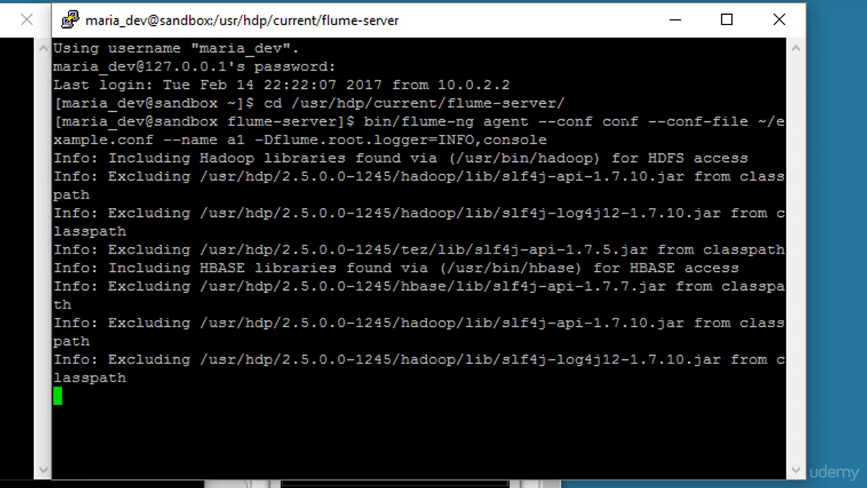
# - Scroll the agent's startup log showing the netcat source listening on 127.0.0.1:44444
pyautogui.scroll(-3)
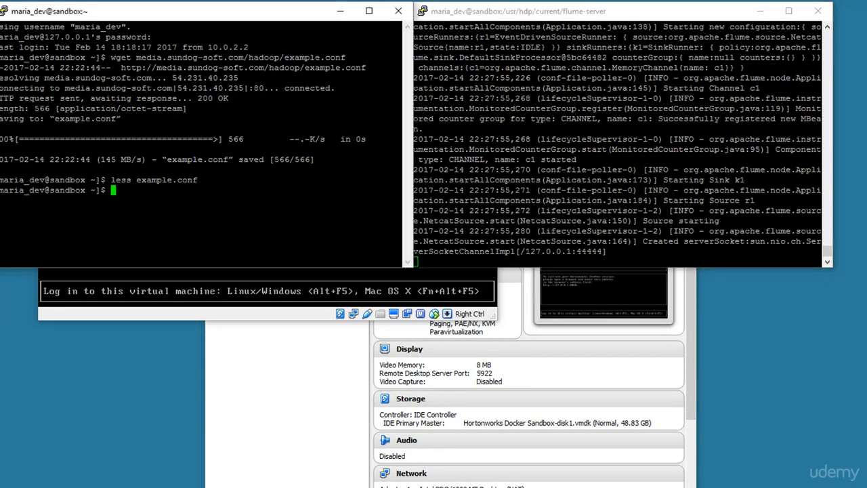
# - Run telnet localhost 44444 to connect to the Flume netcat source
pyautogui.write('telnet localhost')
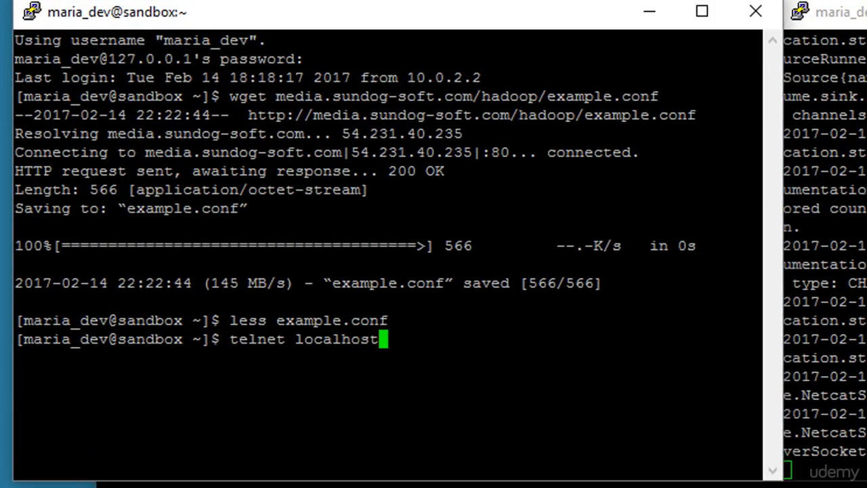
pyautogui.write('44444')
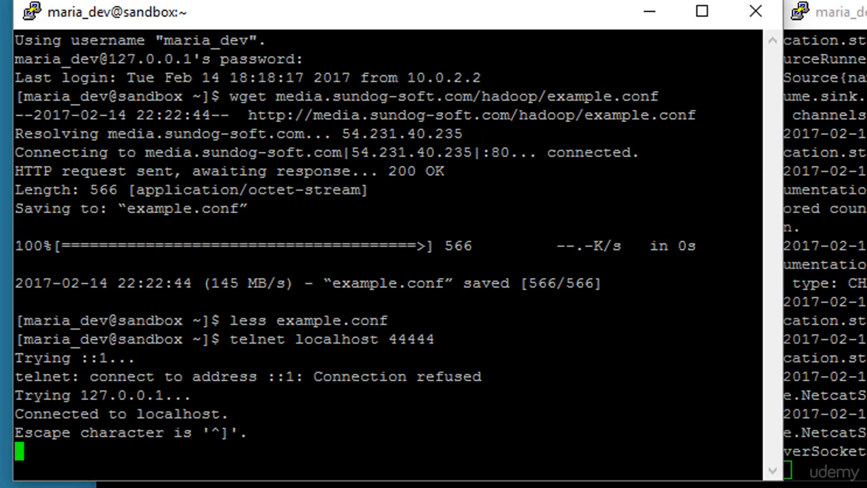
# - Send 'Hello there, how are you today?' and 'Fourscore and seven years ago' as Flume events, then quit telnet
pyautogui.write('Hello there, how are you today?')
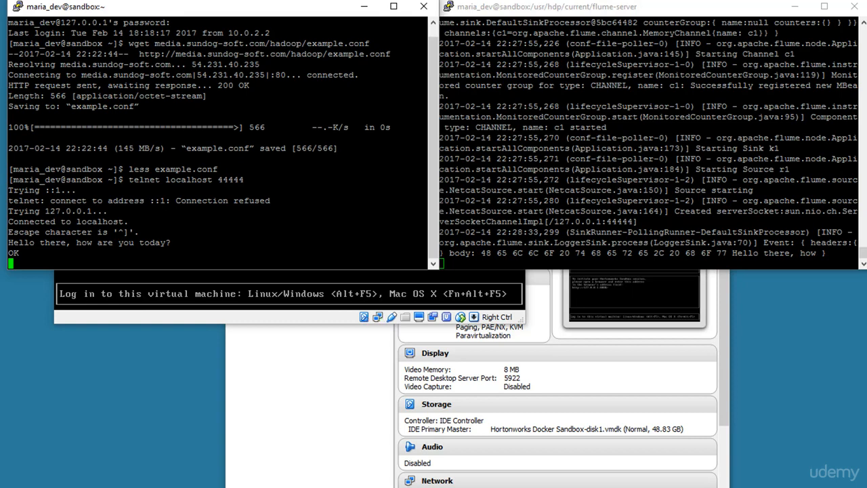
pyautogui.write('Fores')
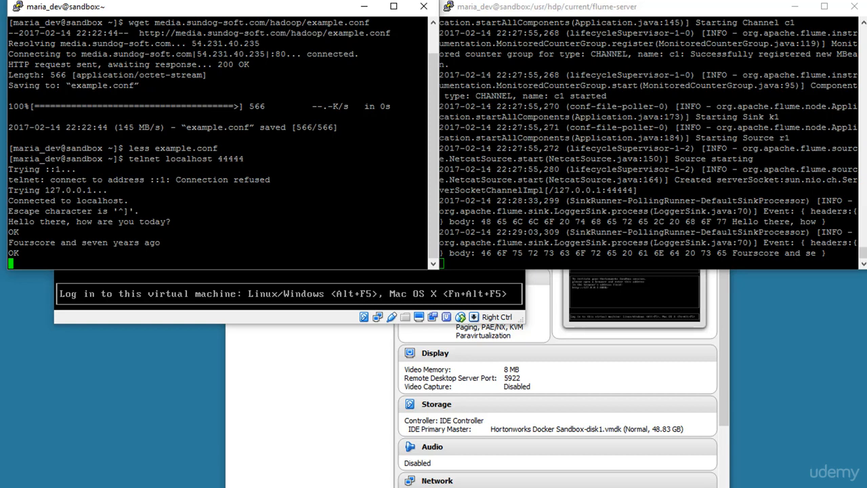
pyautogui.write('qui')
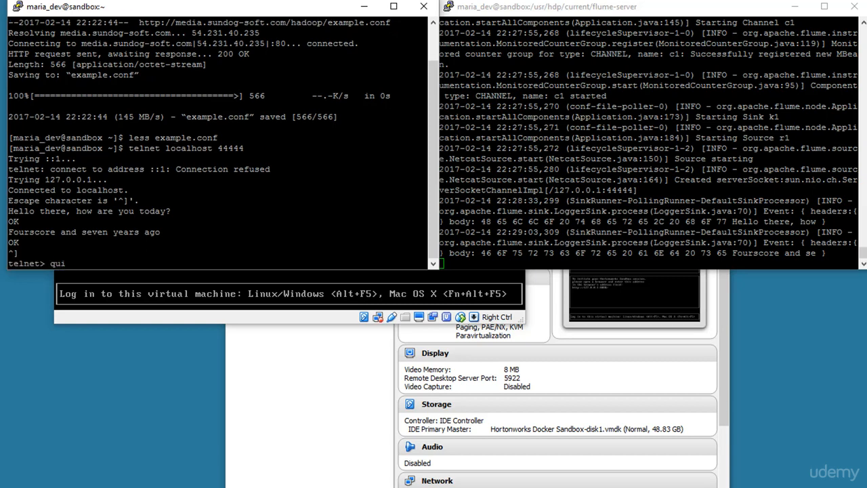